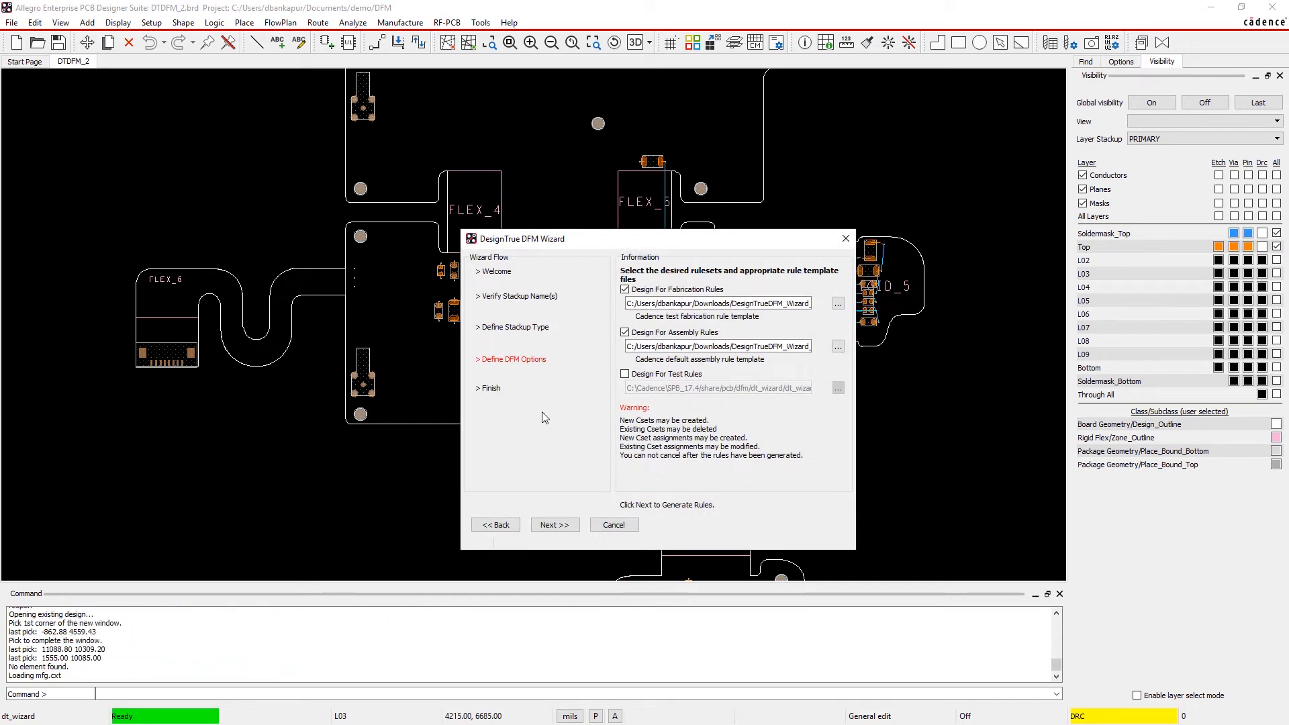
Generate the fabrication and assembly DFM rules from the Define DFM Options page
{"action": "left_click", "coordinate": [554, 524]}
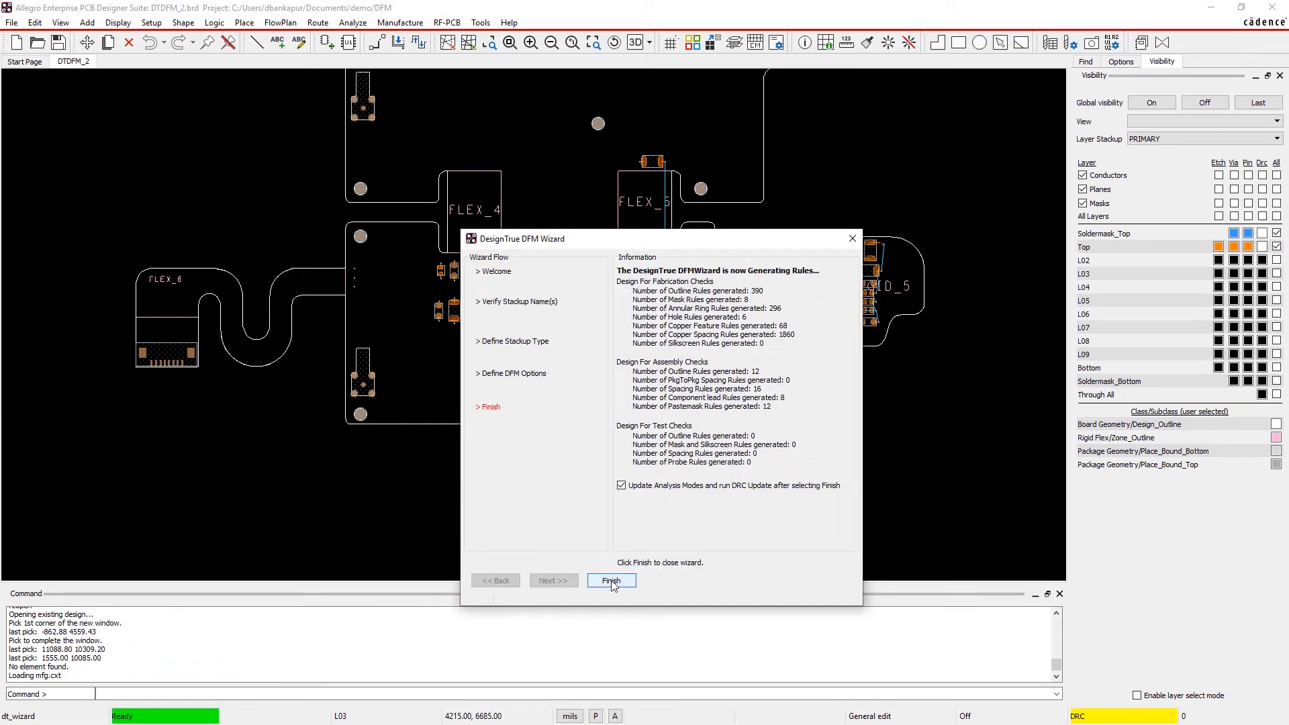
Finish and close the DesignTrue DFM Wizard
{"action": "left_click", "coordinate": [610, 580]}
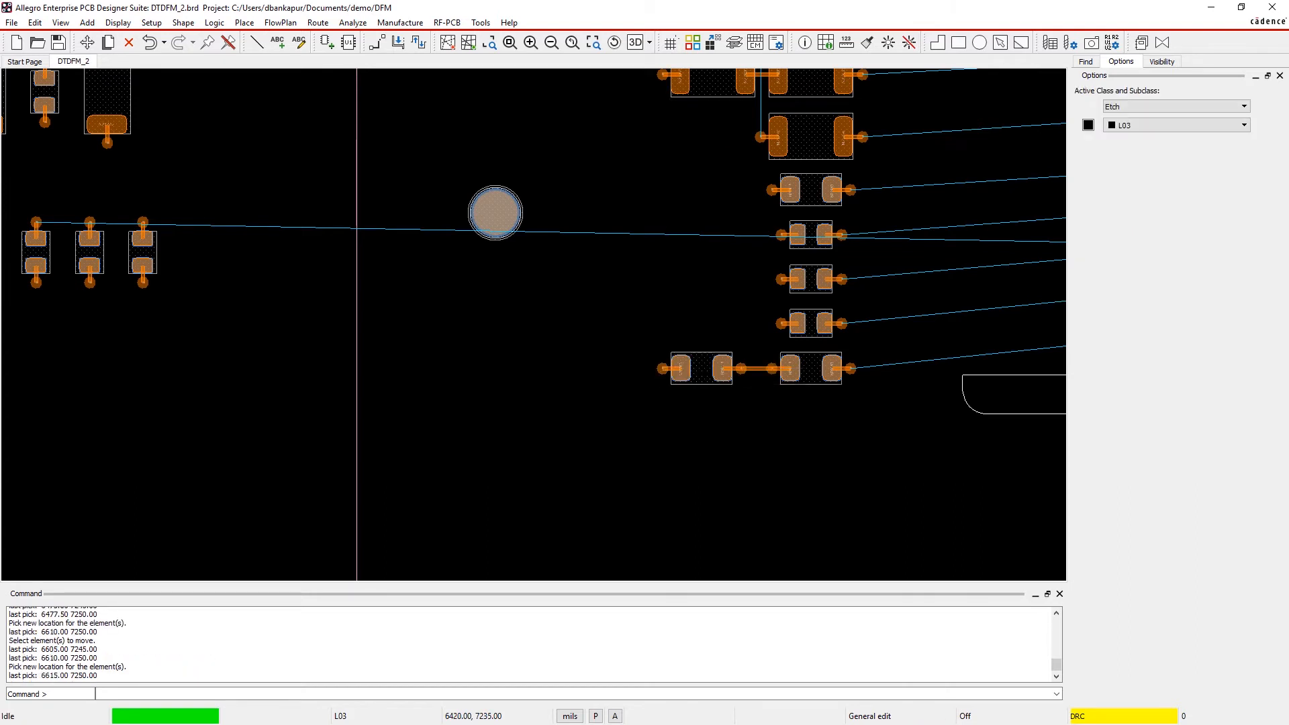
Make layer L05's routing visible from the Visibility settings
{"action": "left_click", "coordinate": [1160, 62]}
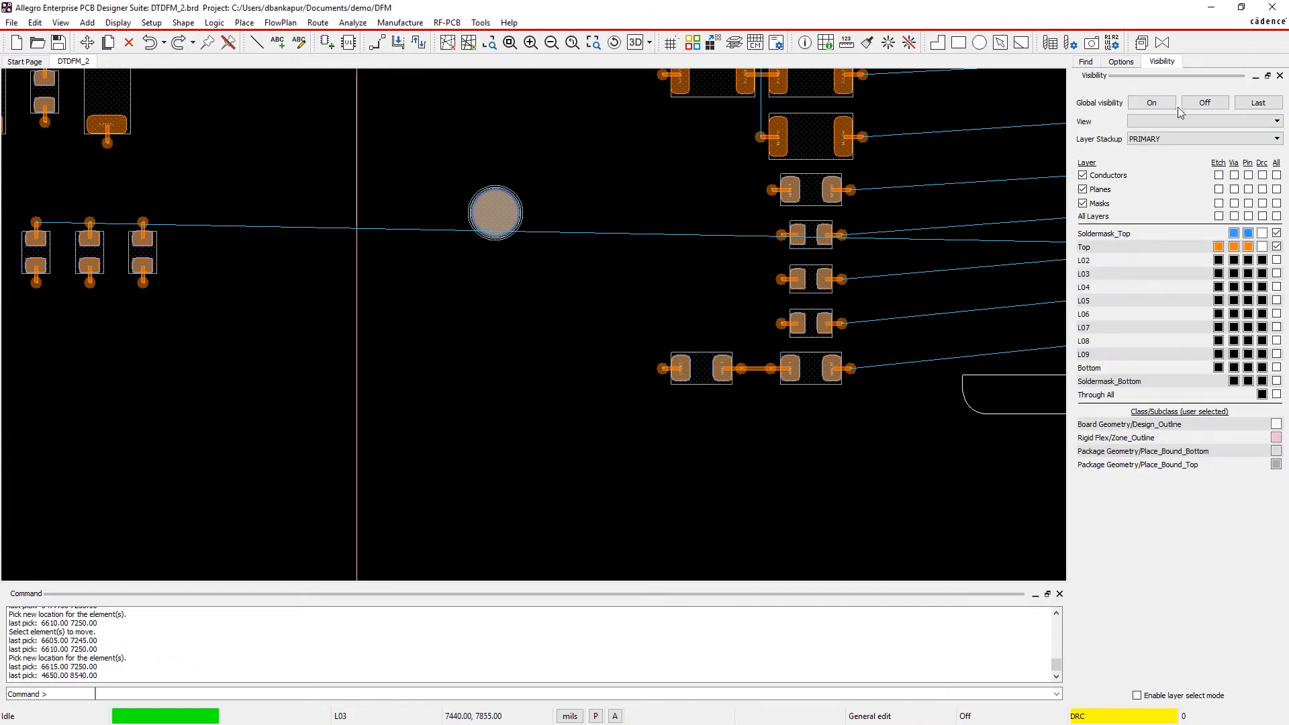
{"action": "left_click", "coordinate": [1218, 300]}
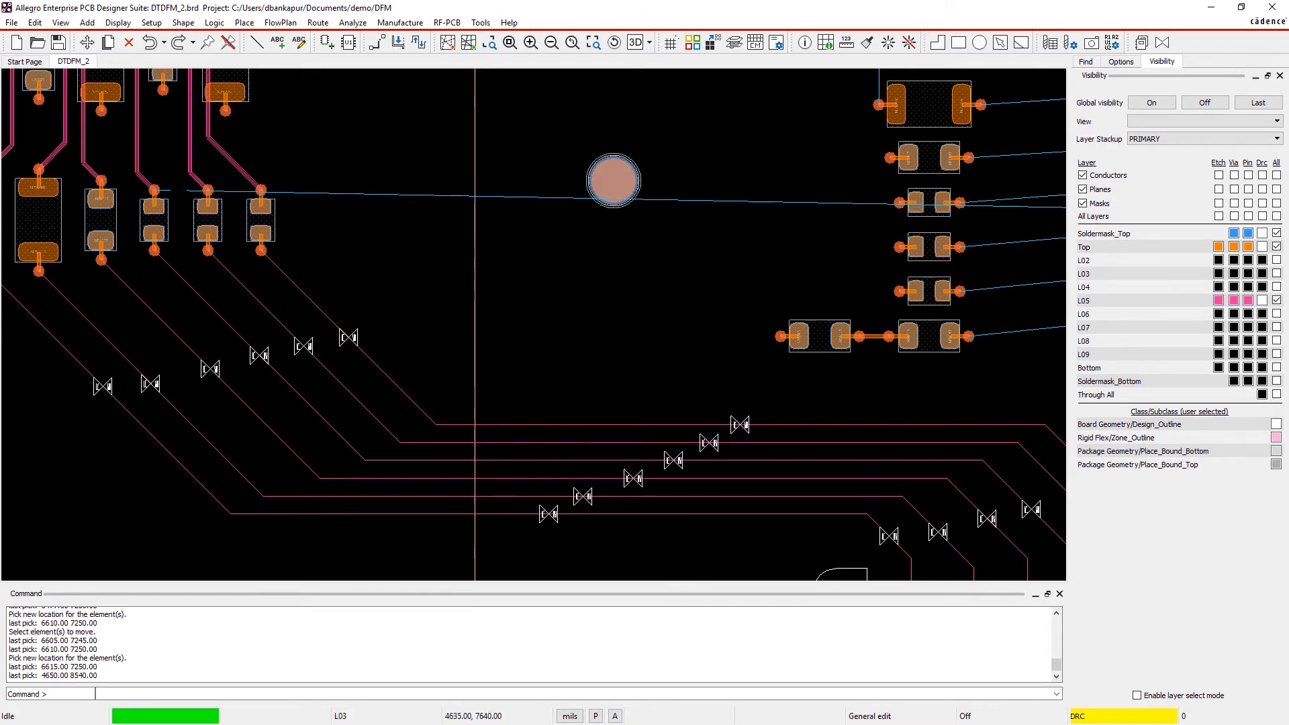
Start Edit > Change with a line width of 10.00 to widen a trace
{"action": "left_click", "coordinate": [34, 22]}
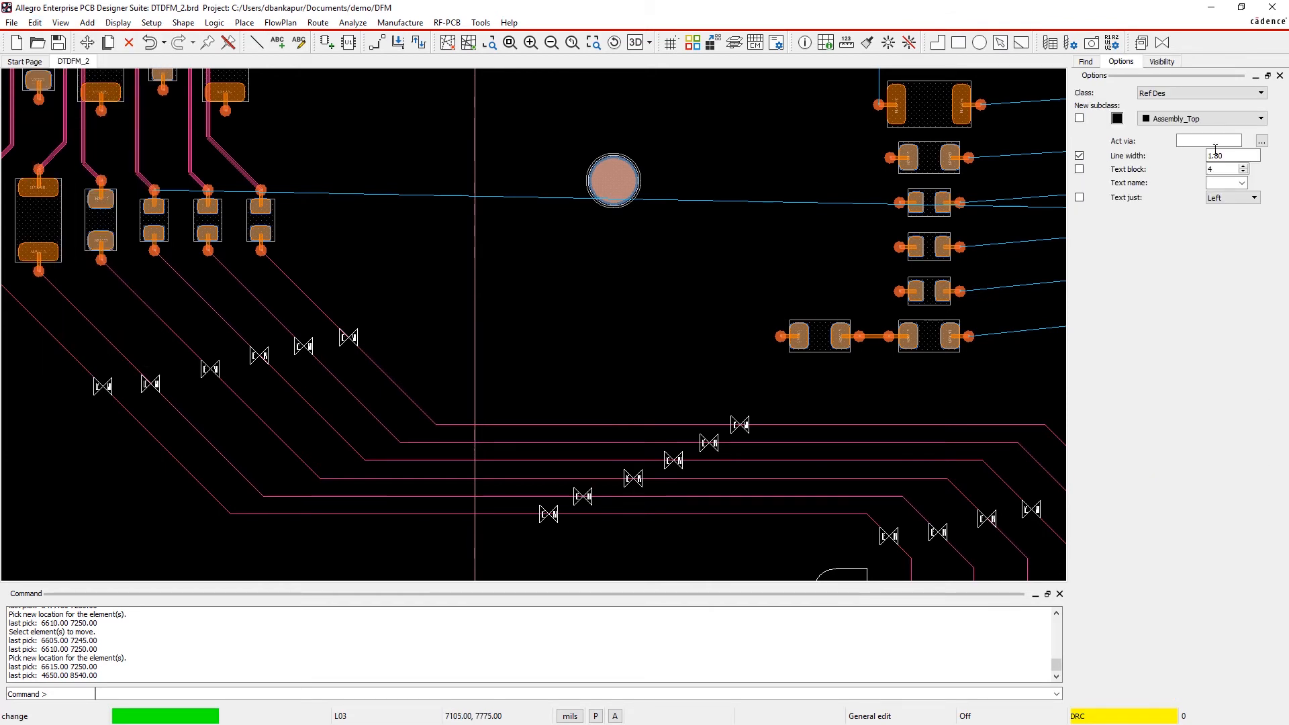
{"action": "type", "text": "10.00"}
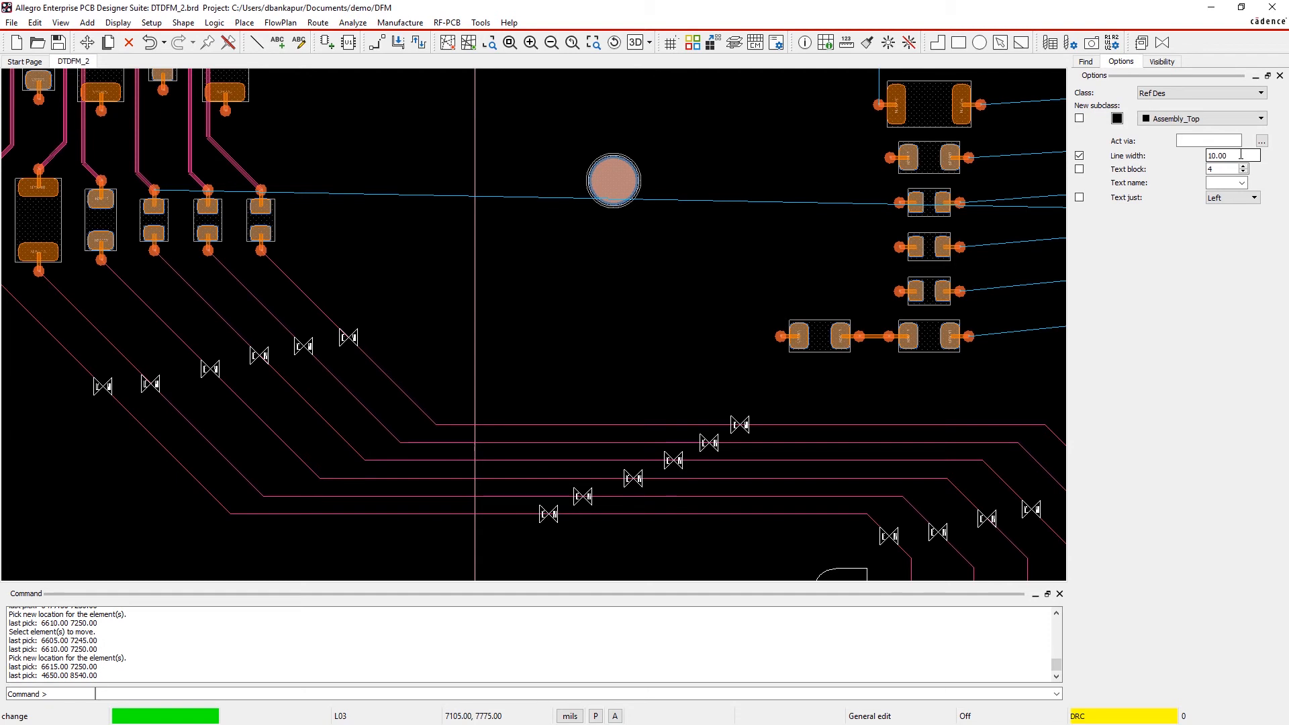